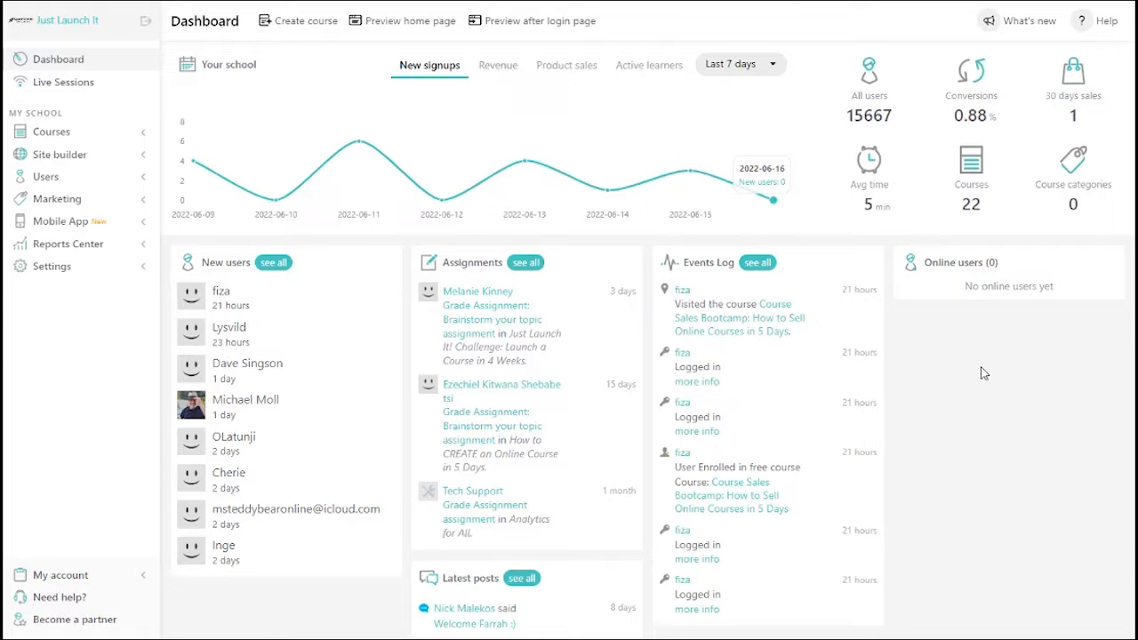
# Step: Open the Customize your App page from the Mobile App sidebar section
pyautogui.click(59, 221)
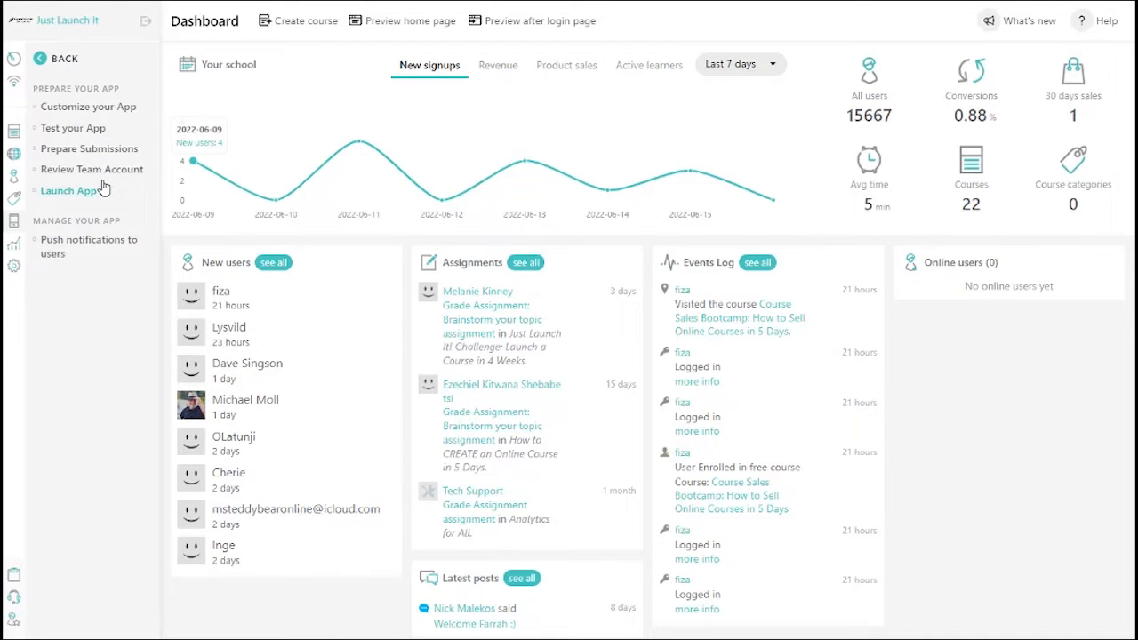
pyautogui.click(88, 106)
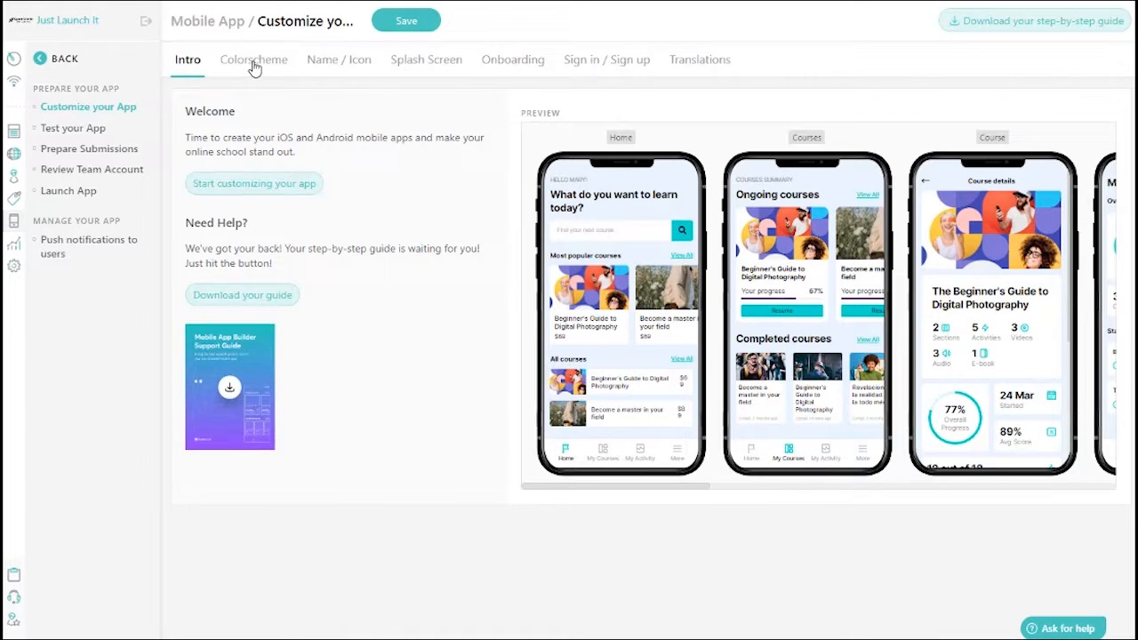
# Step: Browse the Colorscheme, Splash Screen and Onboarding tabs, then scroll the Translations UI texts
pyautogui.click(253, 60)
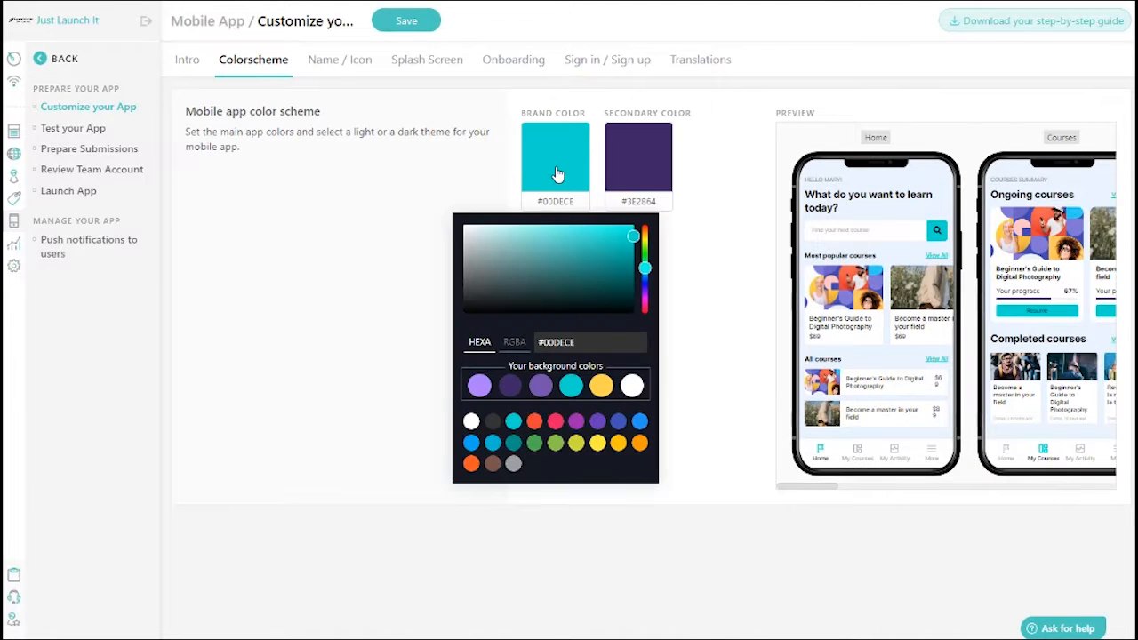
pyautogui.click(490, 161)
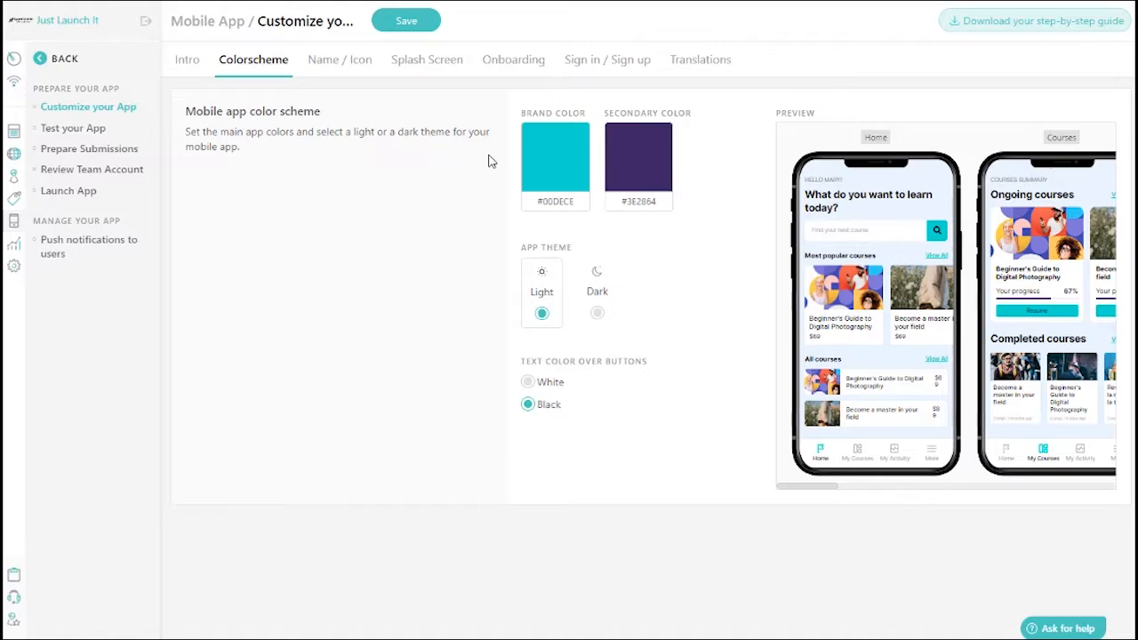
pyautogui.click(425, 60)
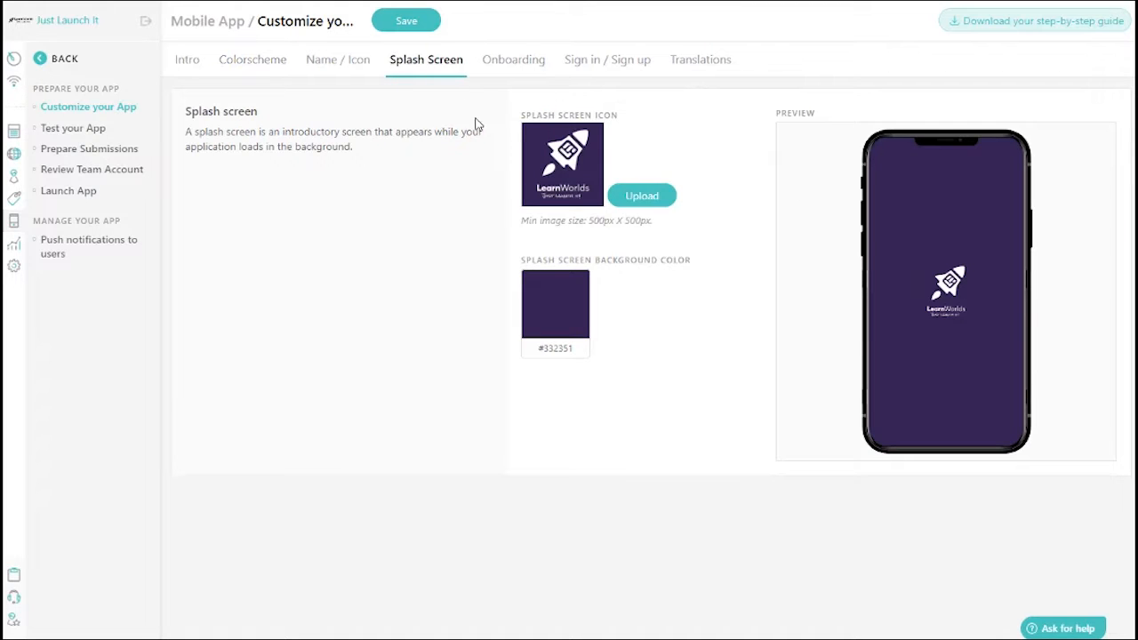
pyautogui.click(513, 59)
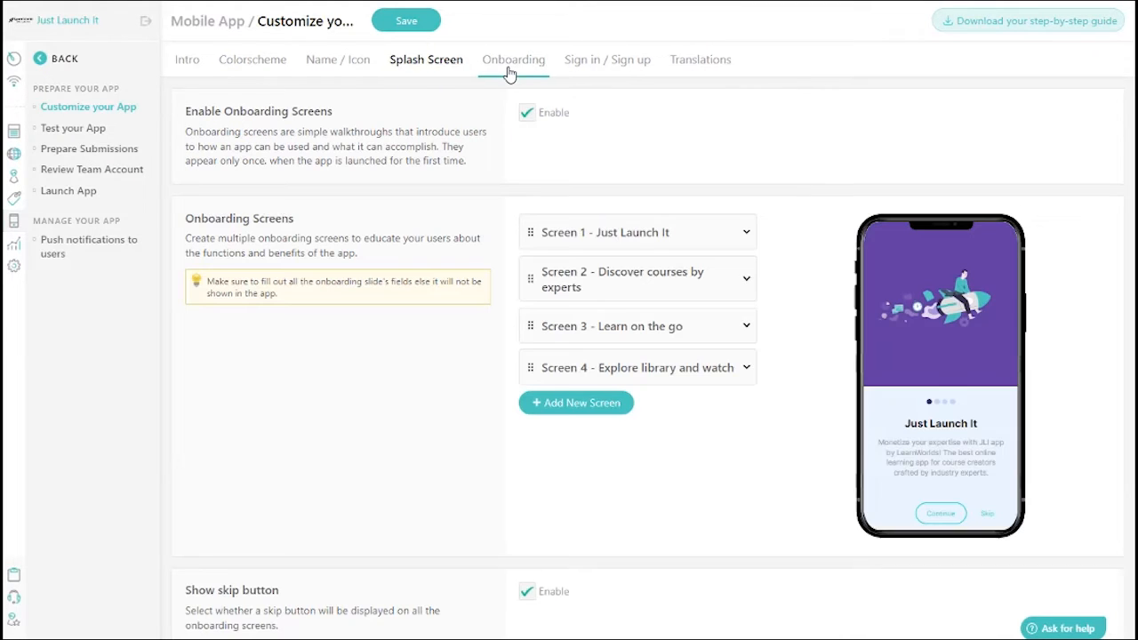
pyautogui.click(513, 58)
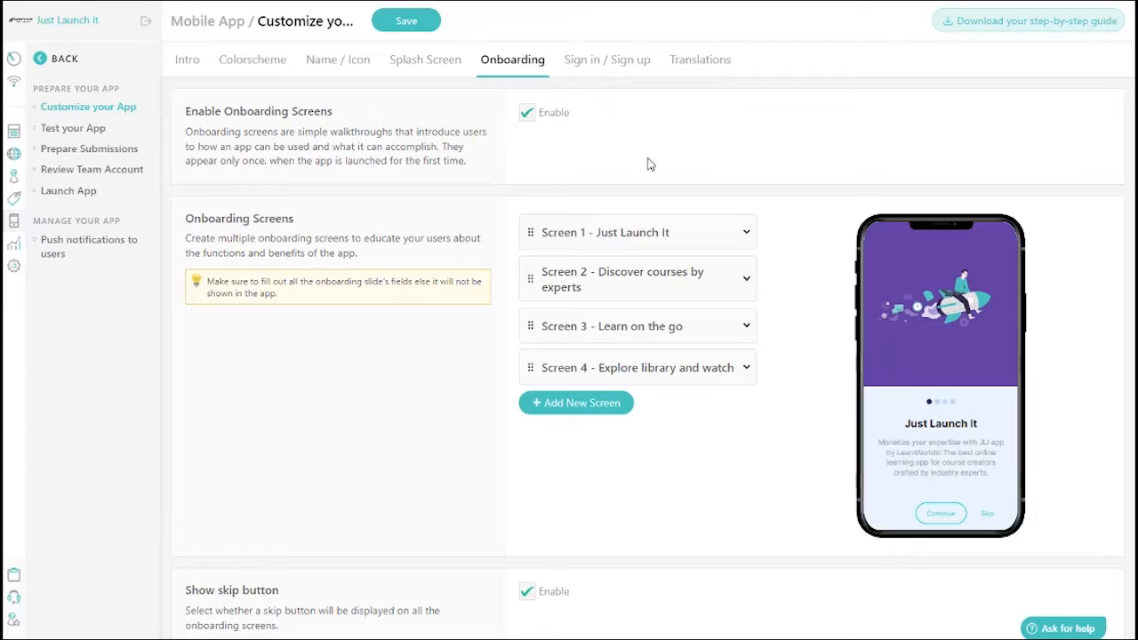
pyautogui.moveTo(585, 138)
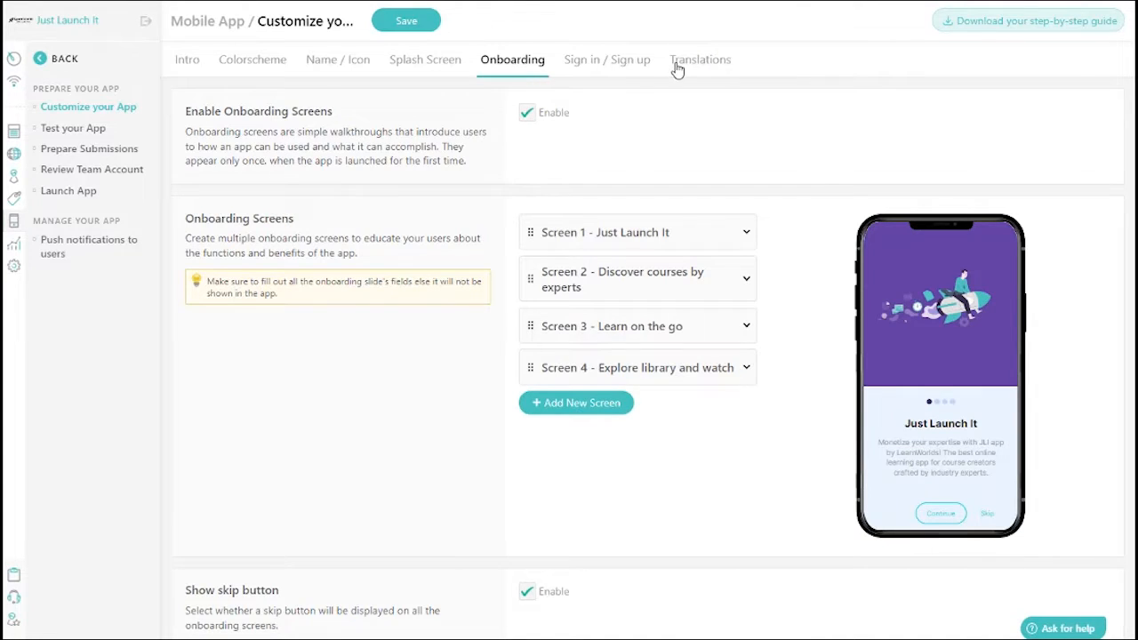
pyautogui.click(700, 59)
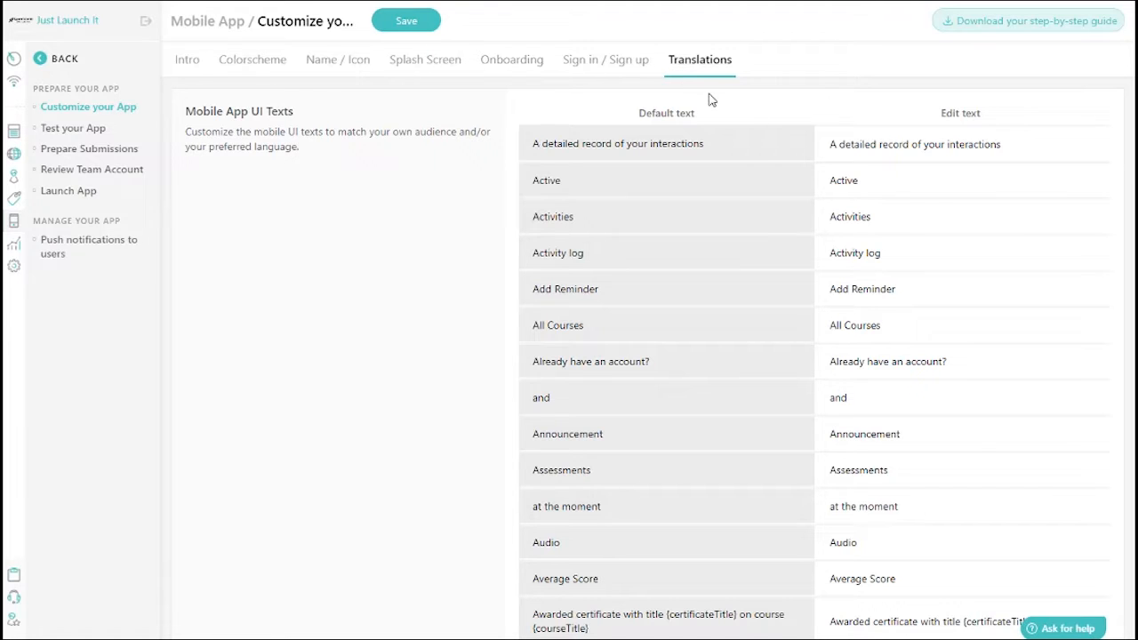
pyautogui.scroll(-3)
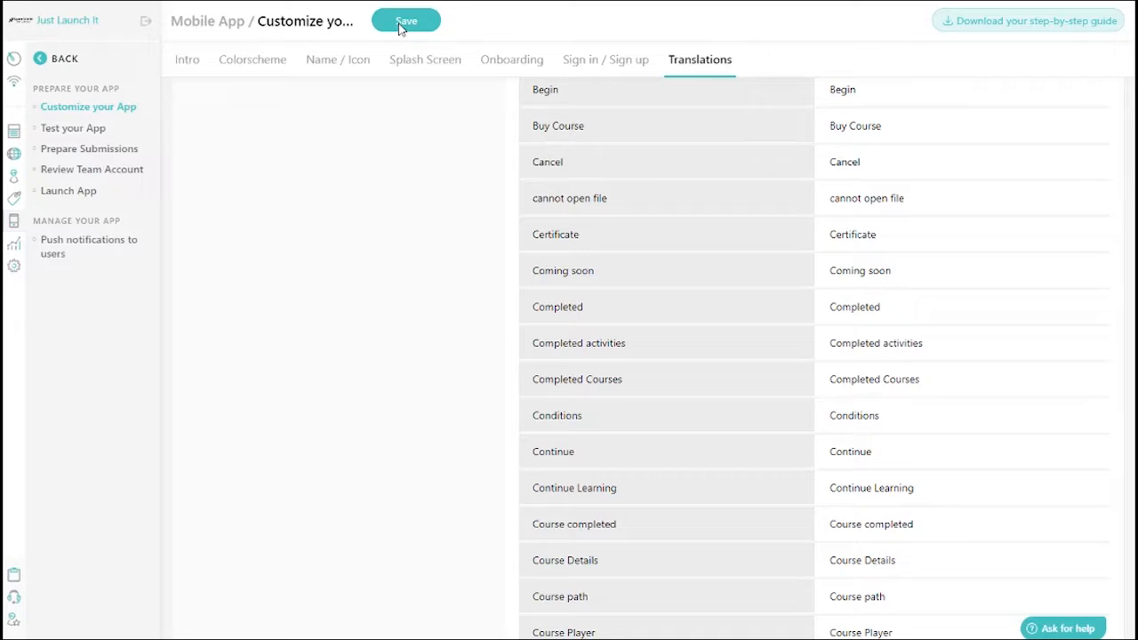
# Step: Start installing the LW Mobile App Builder demo app from Google Play on a device
pyautogui.click(73, 127)
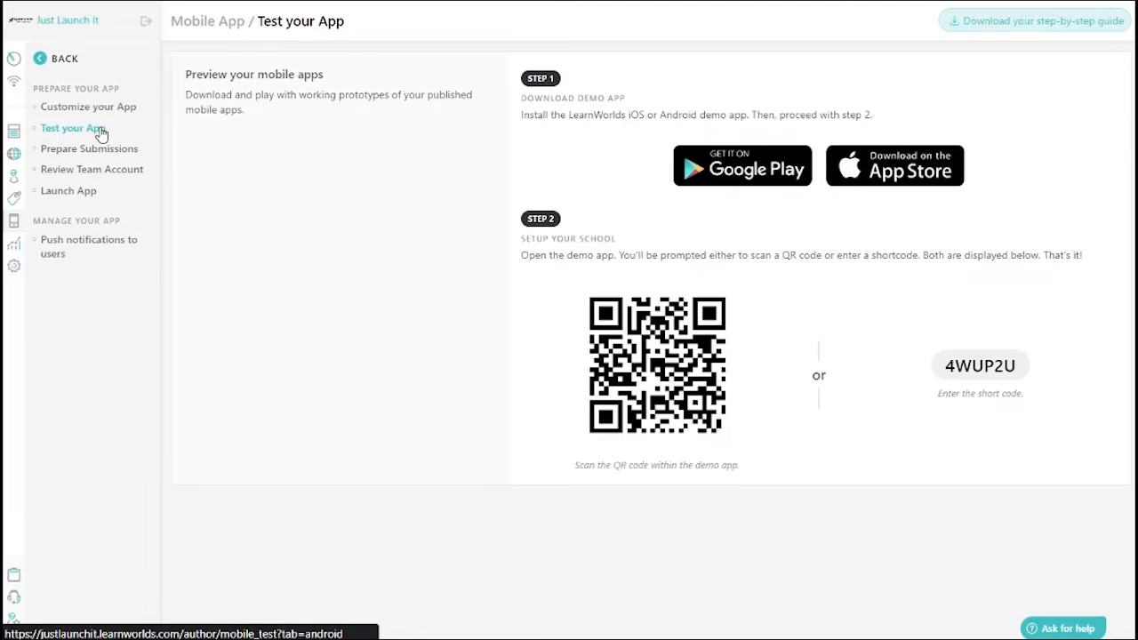
pyautogui.click(742, 166)
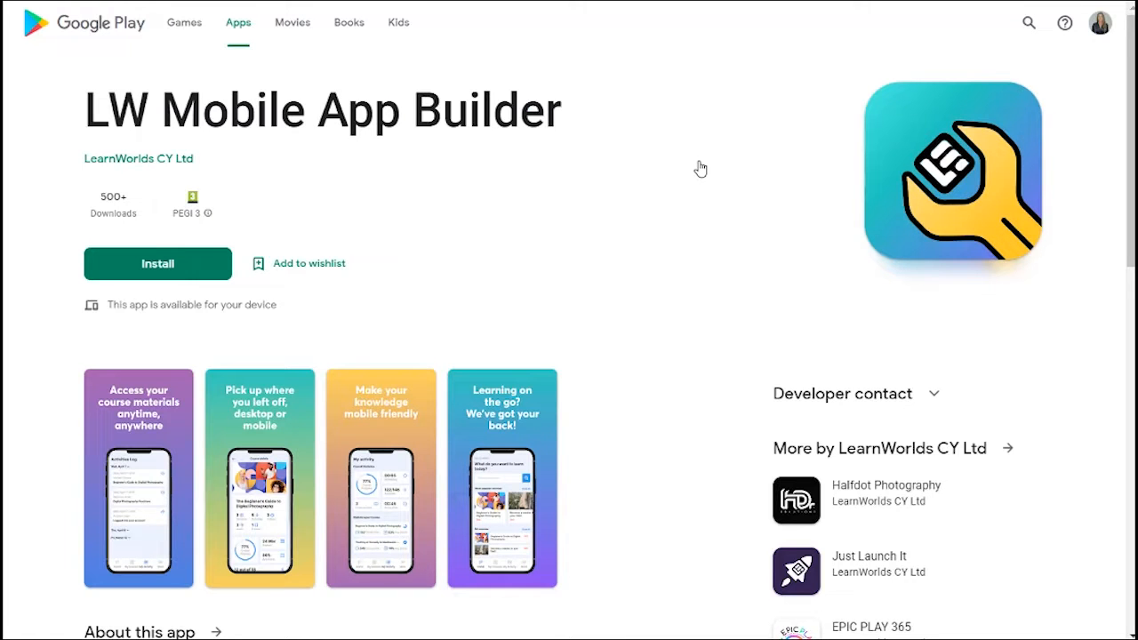
pyautogui.click(158, 263)
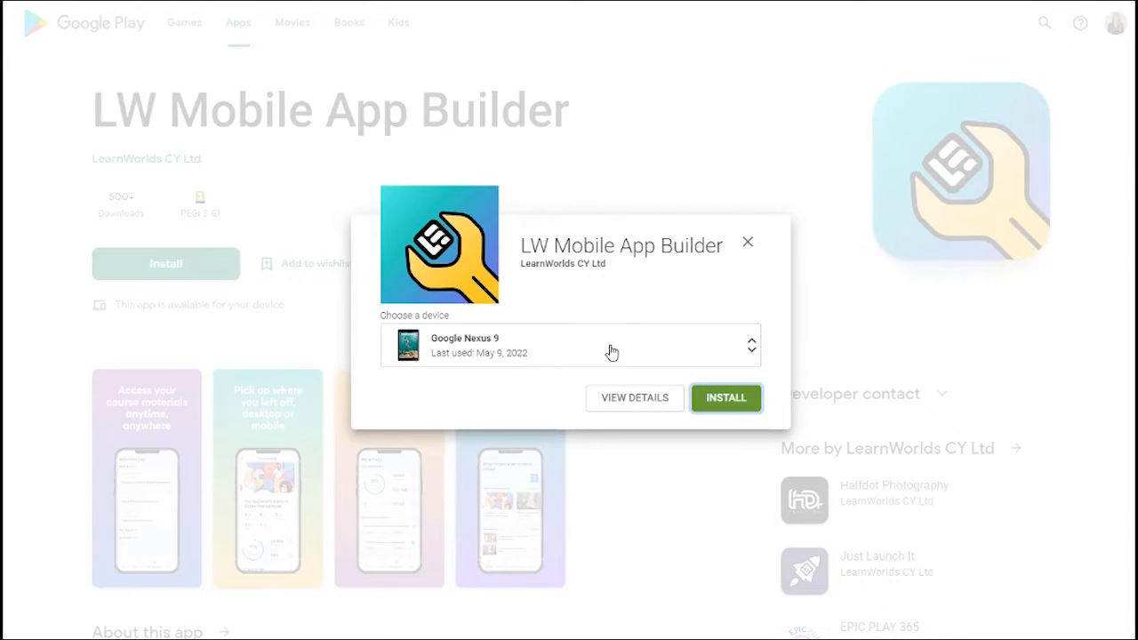
pyautogui.click(726, 397)
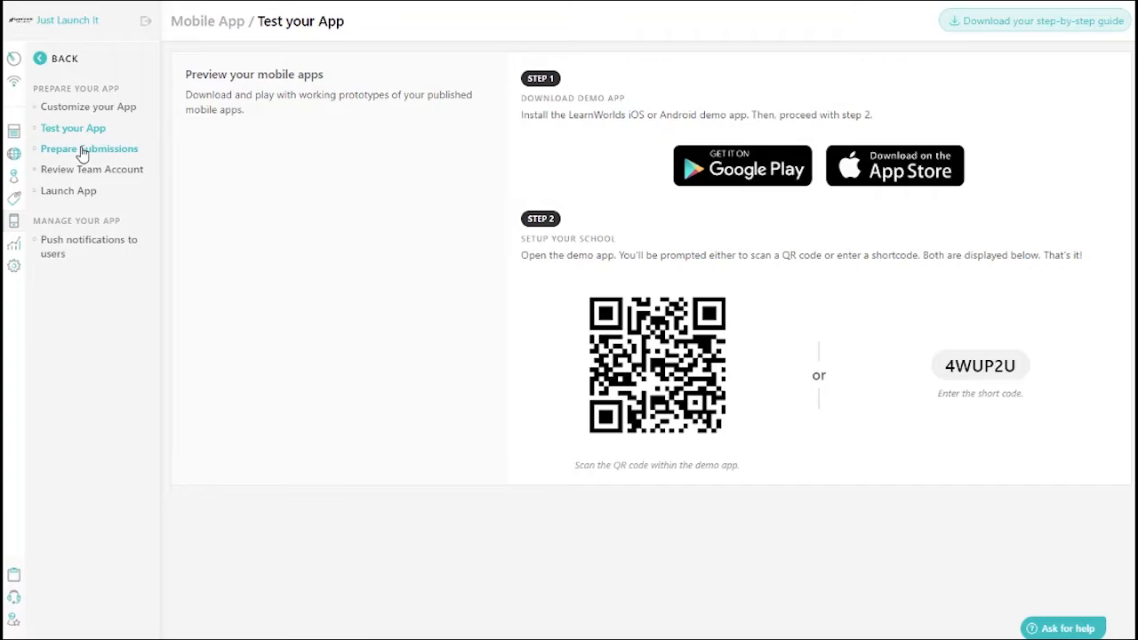
# Step: Review the Play Store and App Store submission details in Prepare Submissions
pyautogui.click(89, 148)
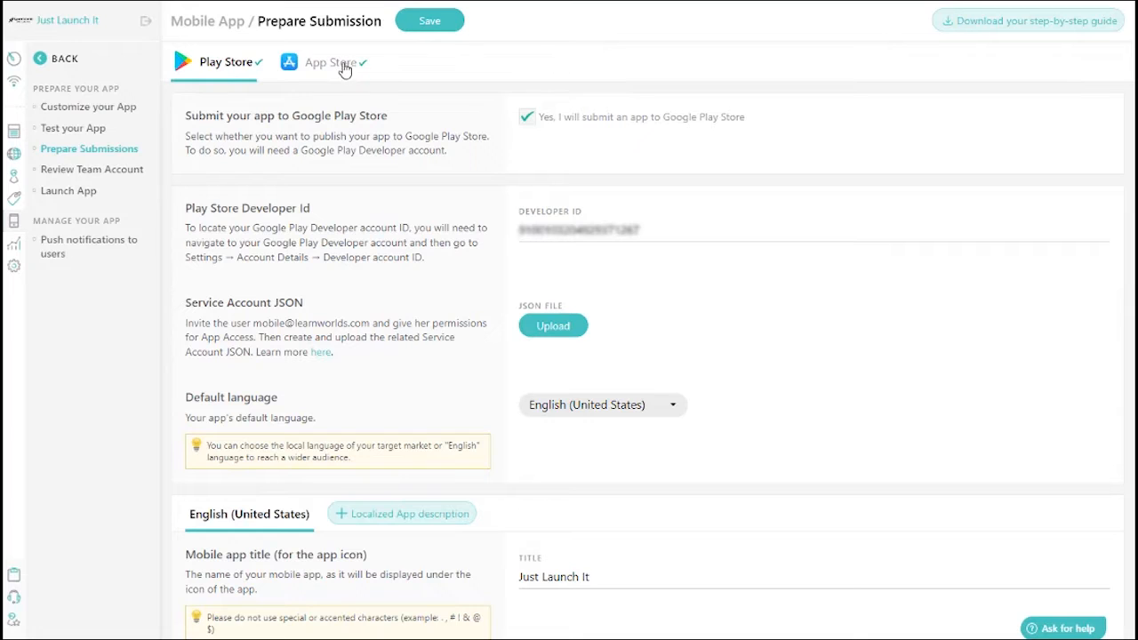
pyautogui.click(329, 63)
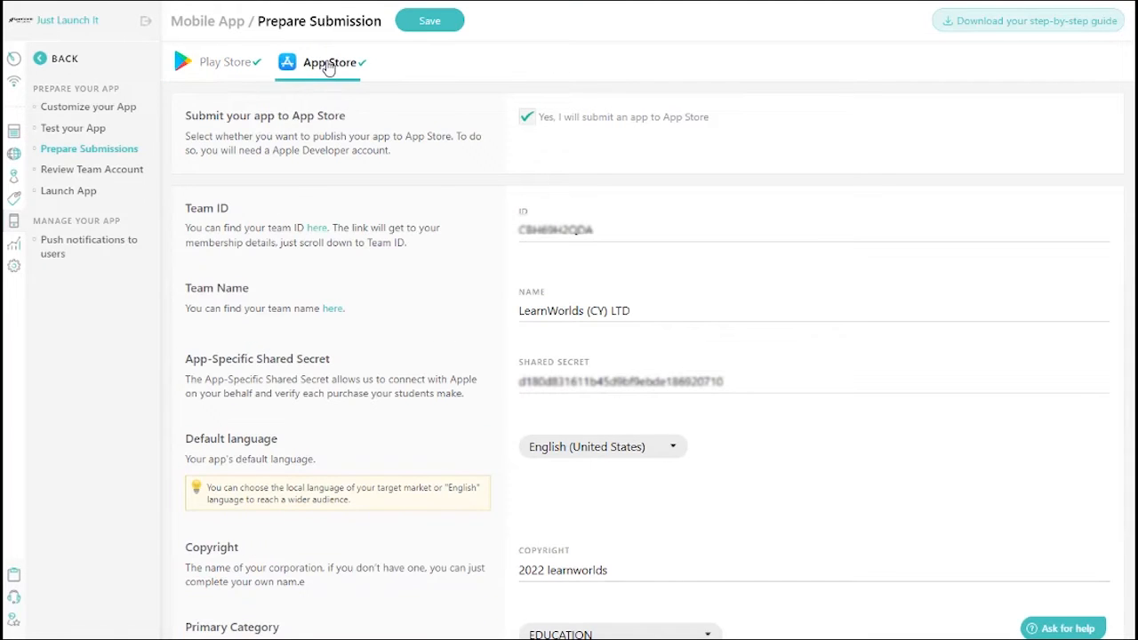
pyautogui.click(221, 62)
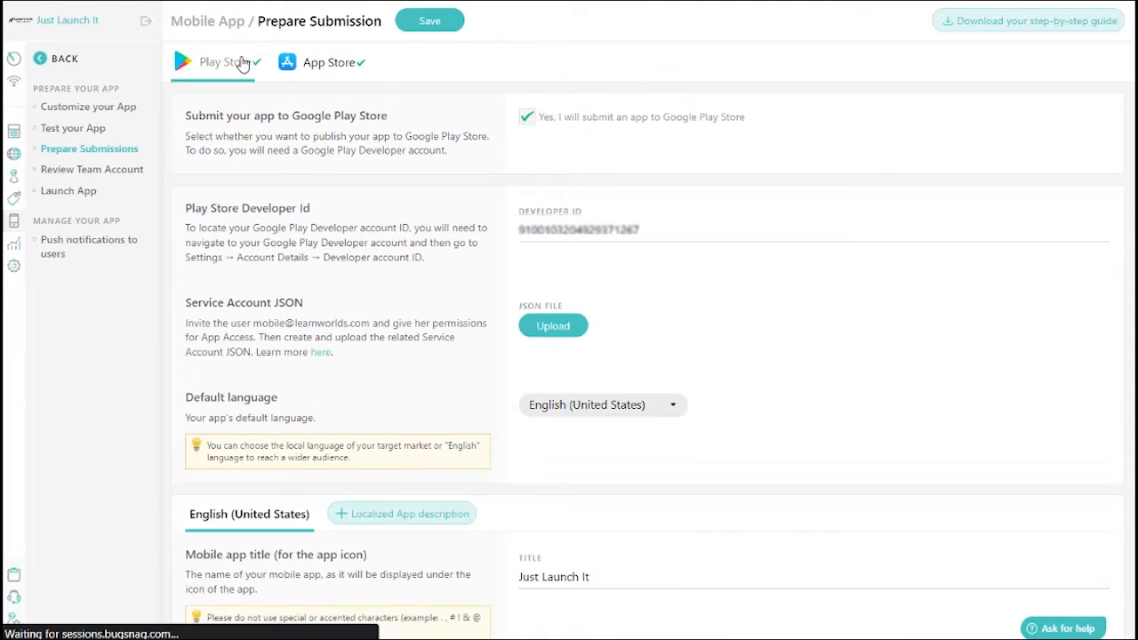
# Step: Toggle Google Play submission off and back on, then view the Launch App plans
pyautogui.click(526, 117)
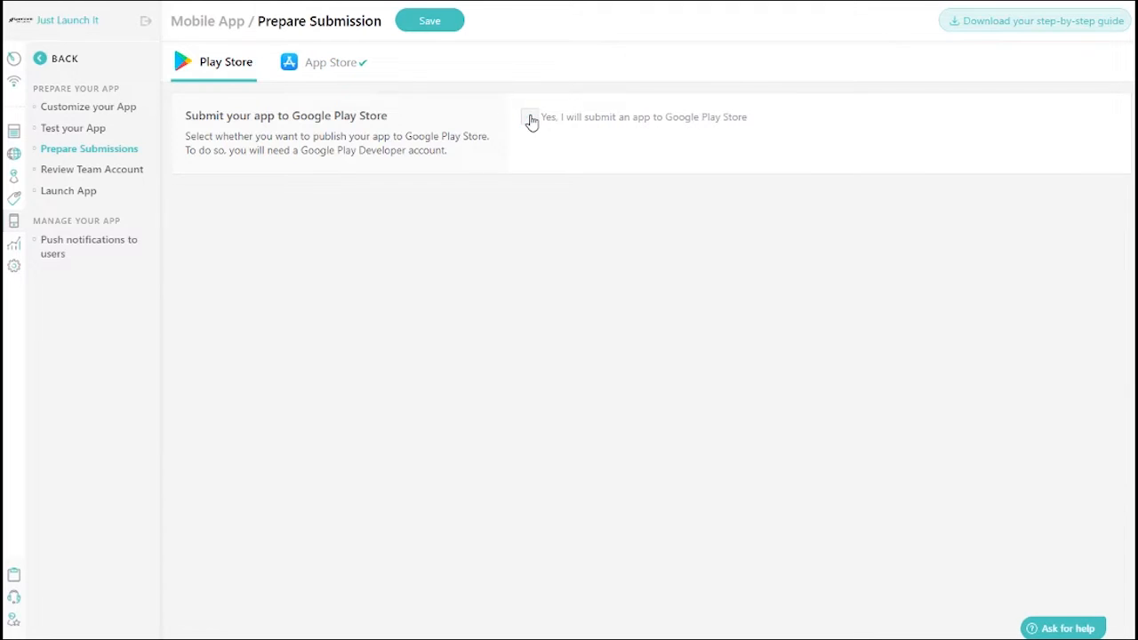
pyautogui.click(526, 117)
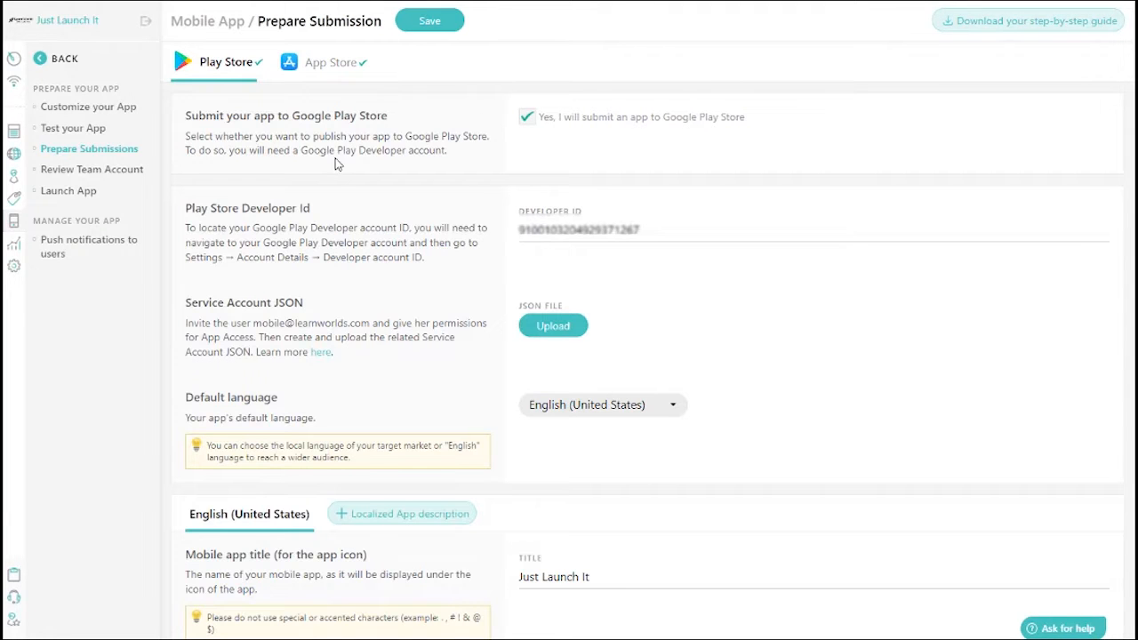
pyautogui.click(69, 191)
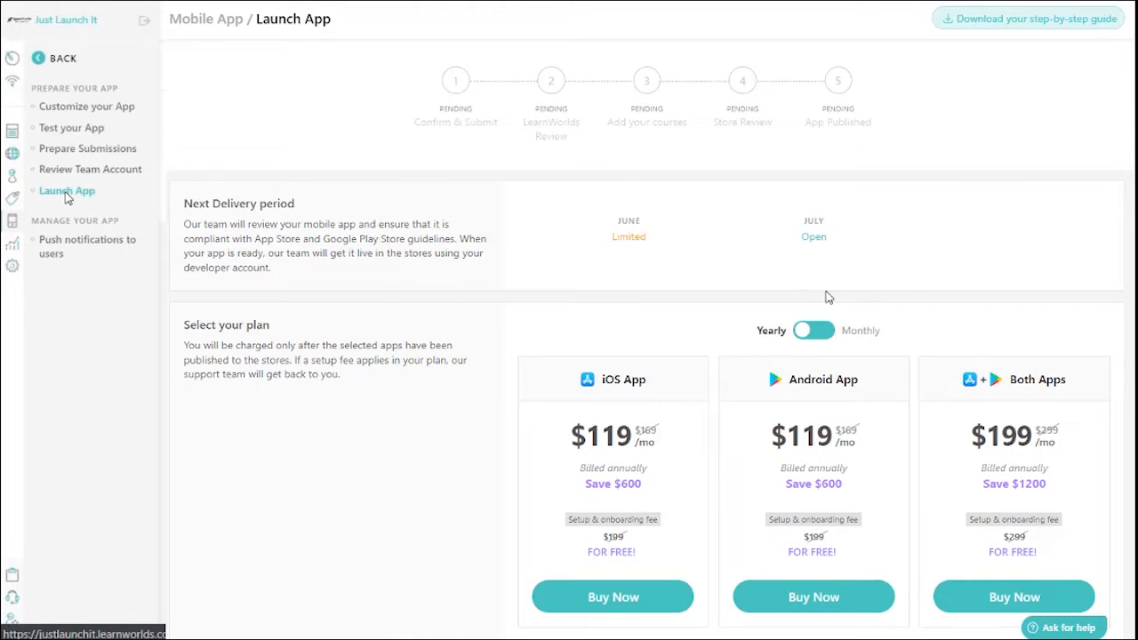
pyautogui.click(88, 247)
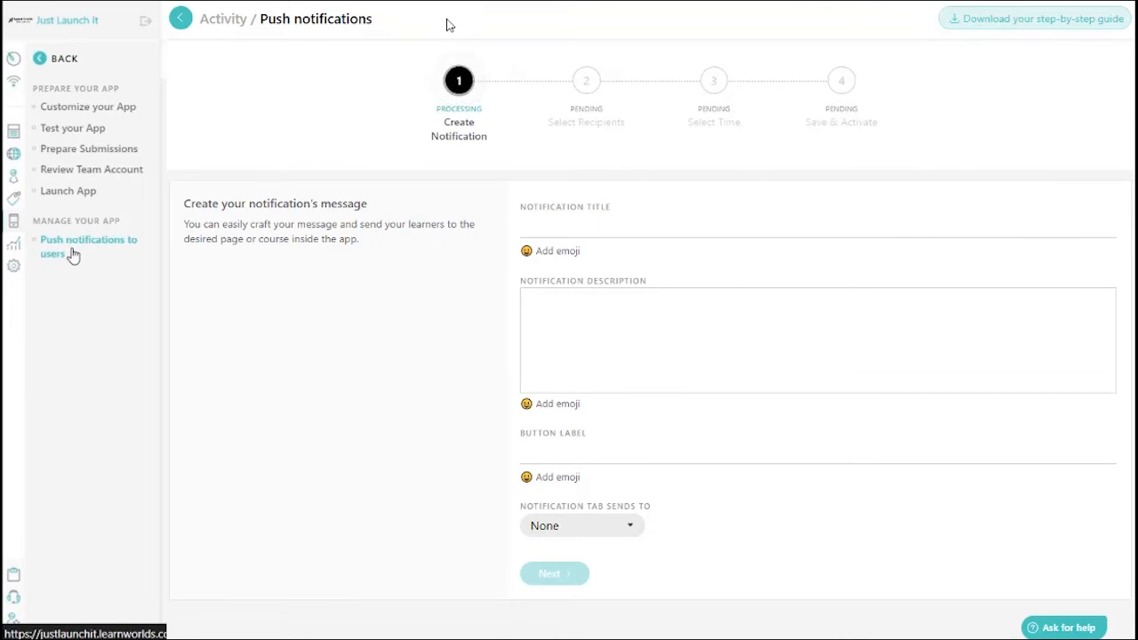
pyautogui.moveTo(442, 42)
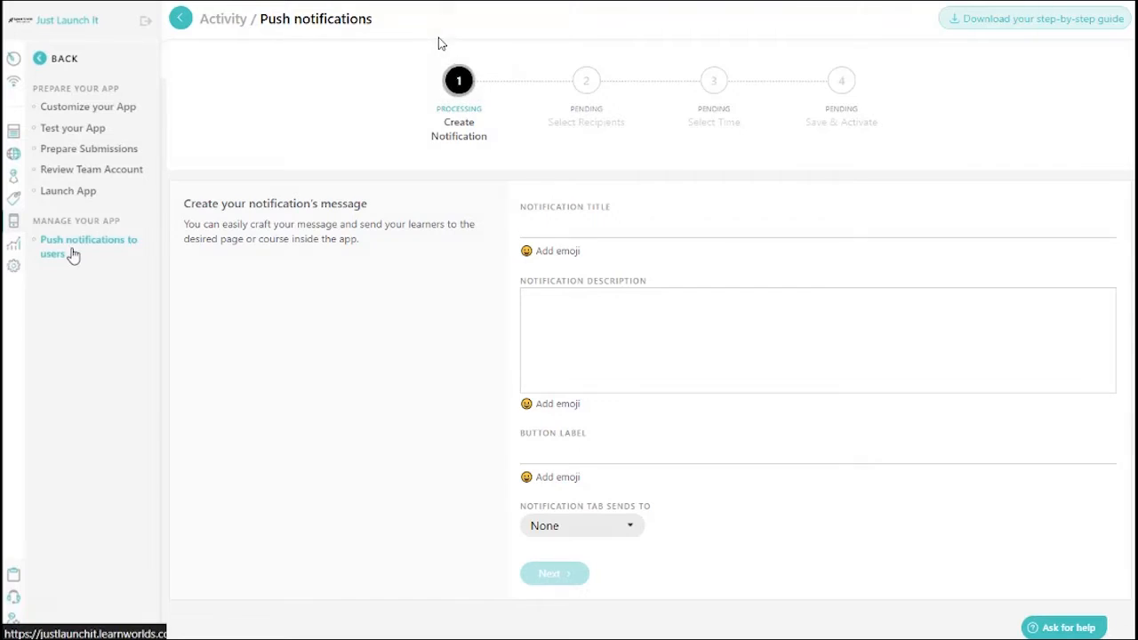
# Step: Type 'Wel' to begin the push notification's welcome message
pyautogui.write('Wel')
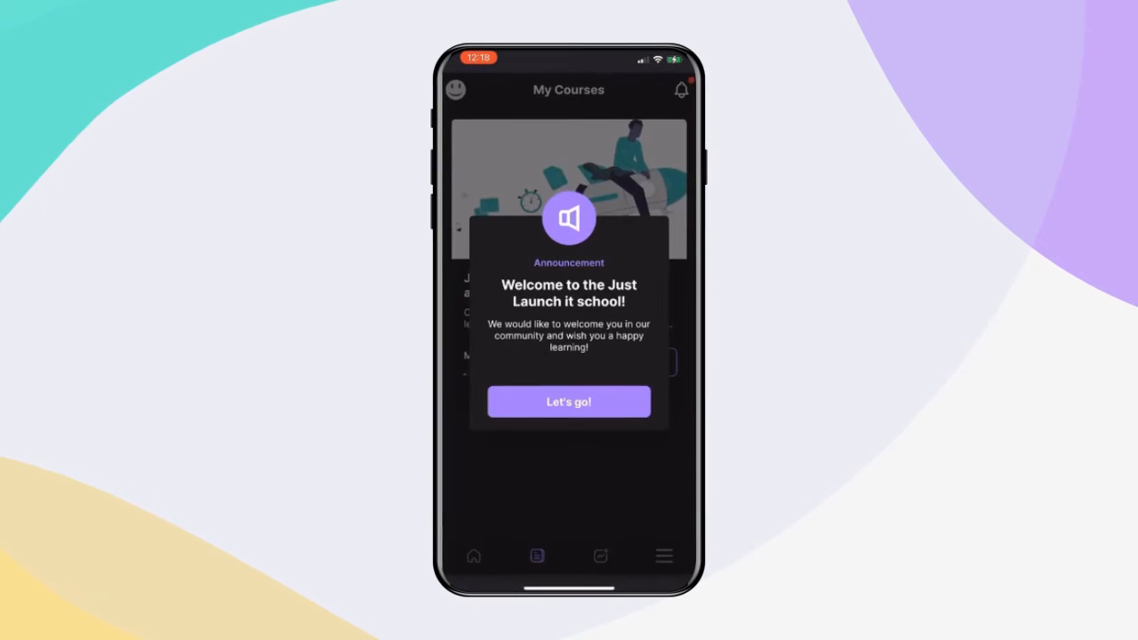
# Step: Dismiss the welcome announcement and scroll through the Course Sales Bootcamp details
pyautogui.click(568, 401)
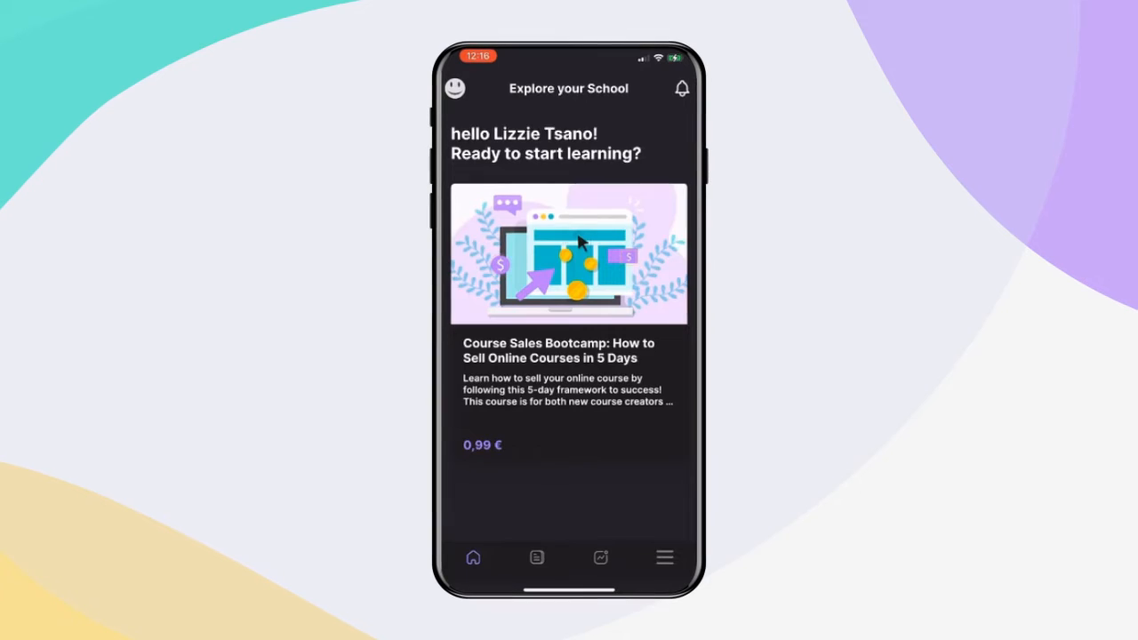
pyautogui.click(569, 255)
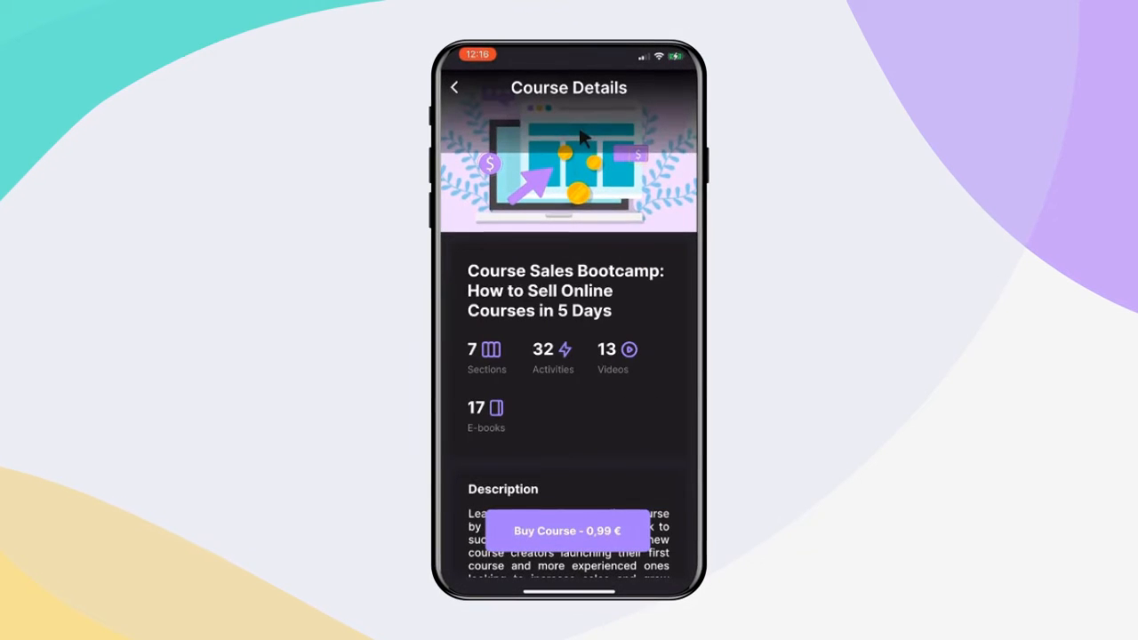
pyautogui.scroll(-3)
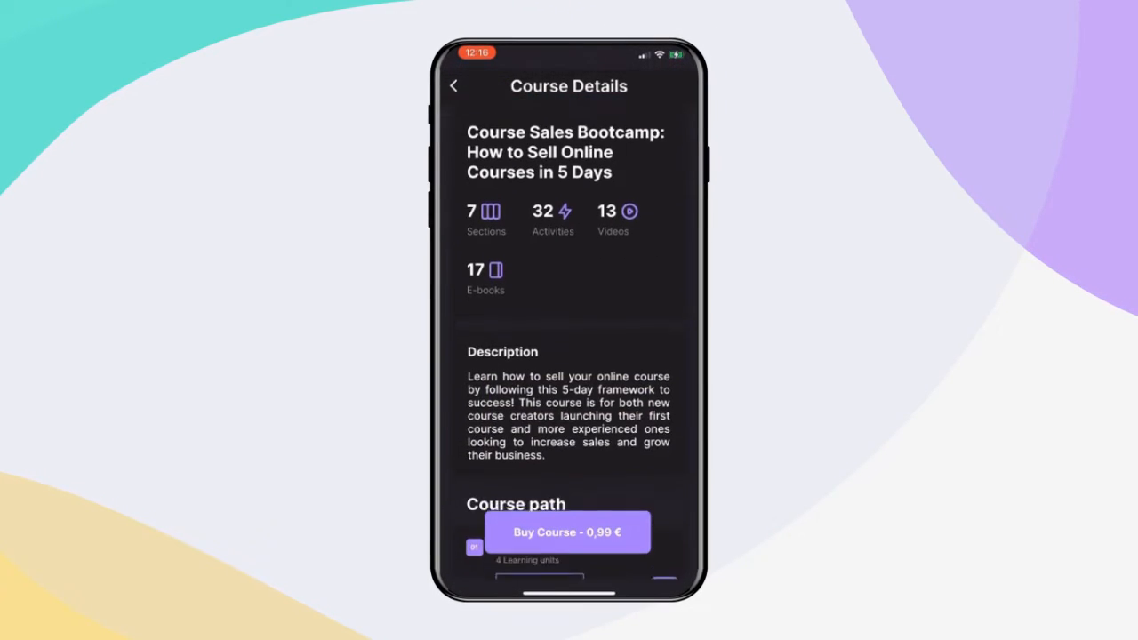
pyautogui.scroll(-3)
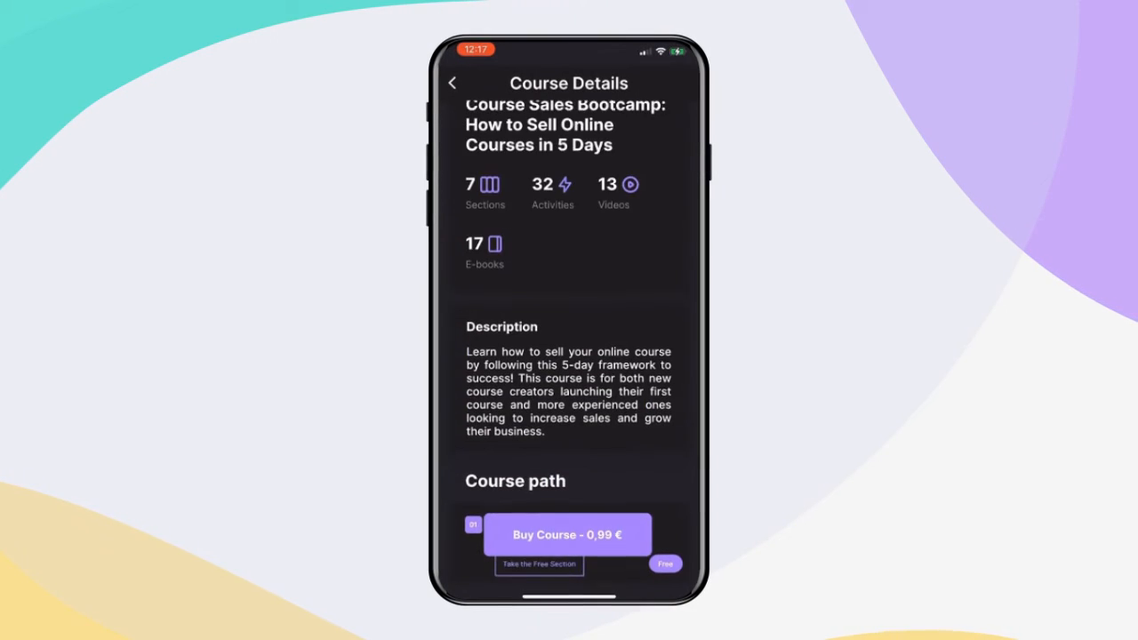
# Step: Return home, open My Courses and resume the enrolled challenge course
pyautogui.click(568, 534)
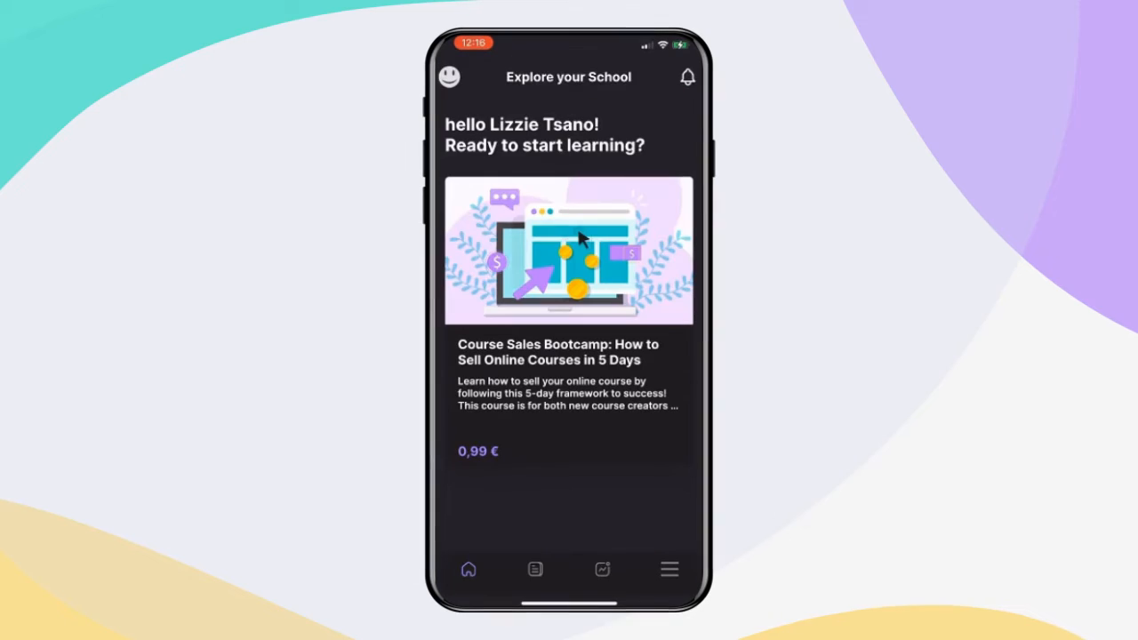
pyautogui.click(688, 77)
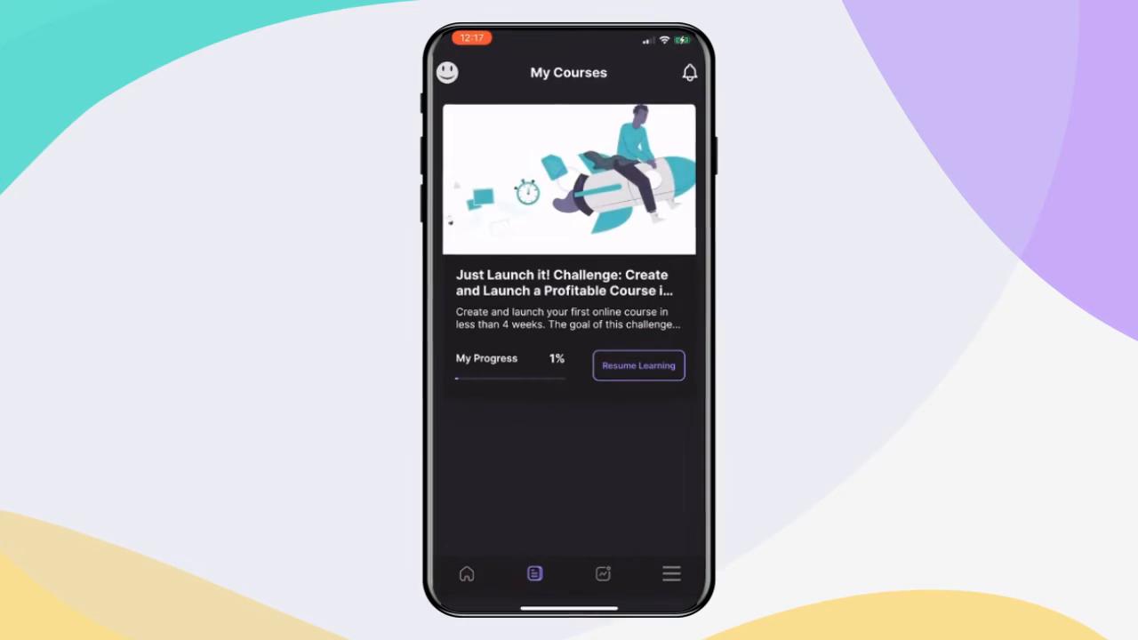
pyautogui.click(637, 365)
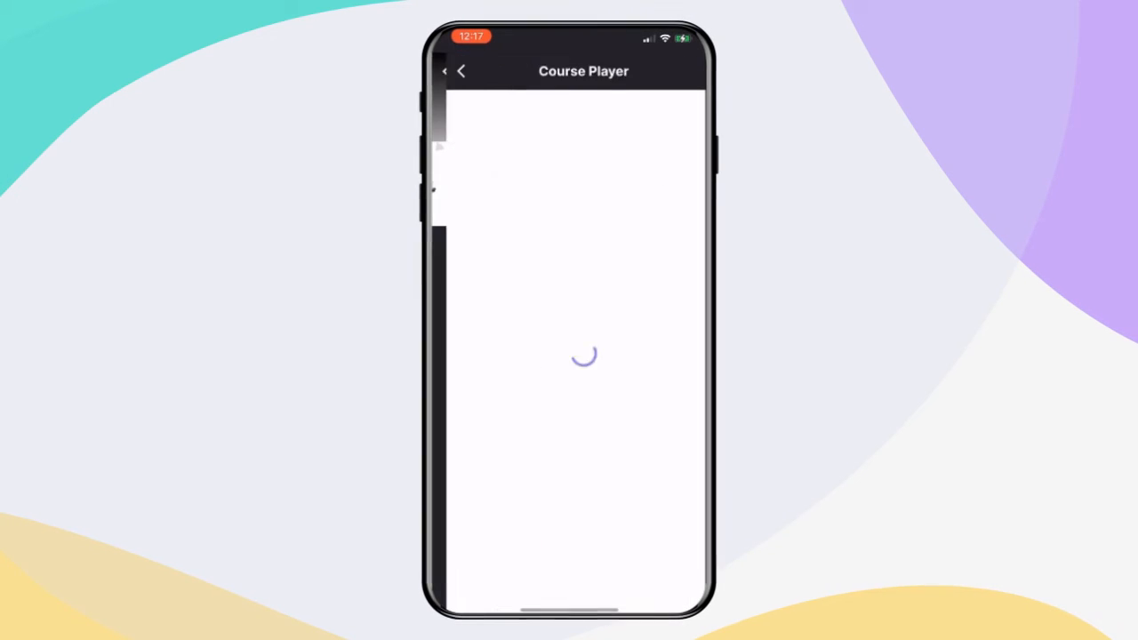